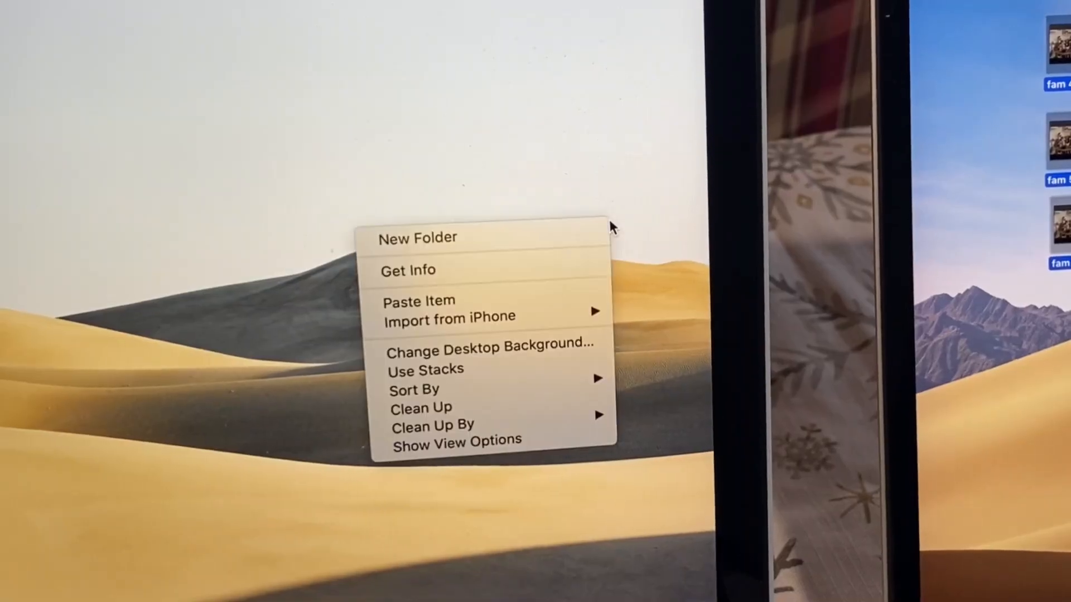
- Delete the four iLinkr text lines, leaving the Word page empty
{"action": "left_click", "coordinate": [477, 301]}
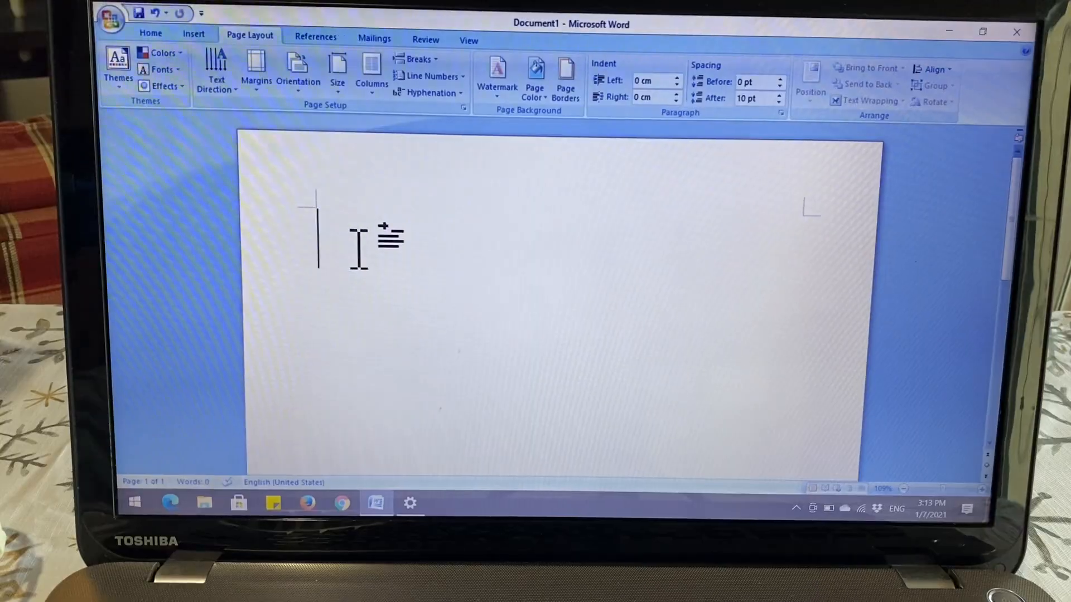
{"action": "type", "text": "Typing remotely"}
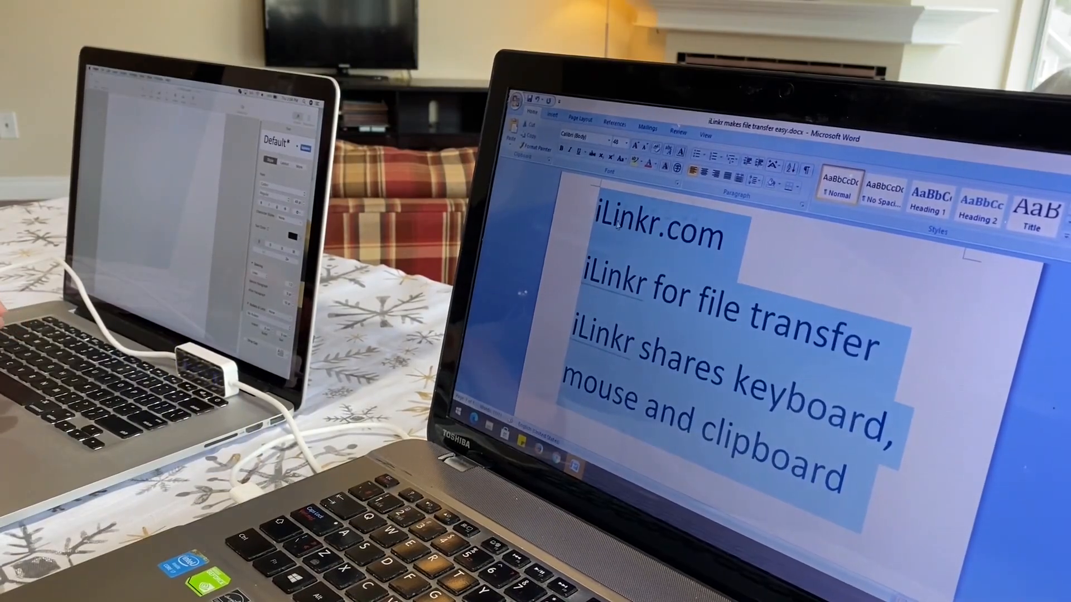
{"action": "key", "text": "Delete"}
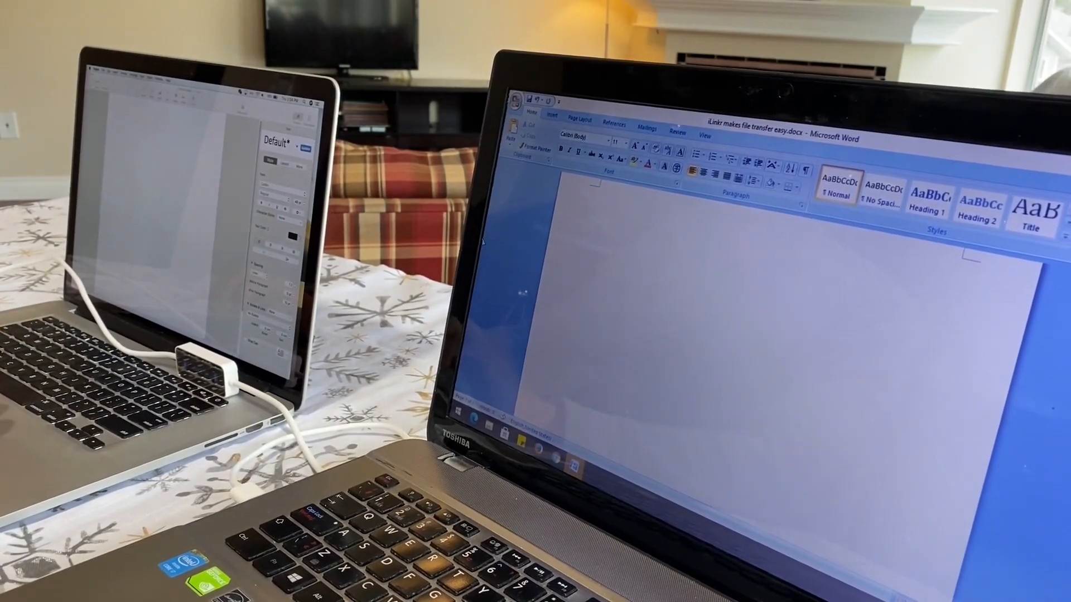